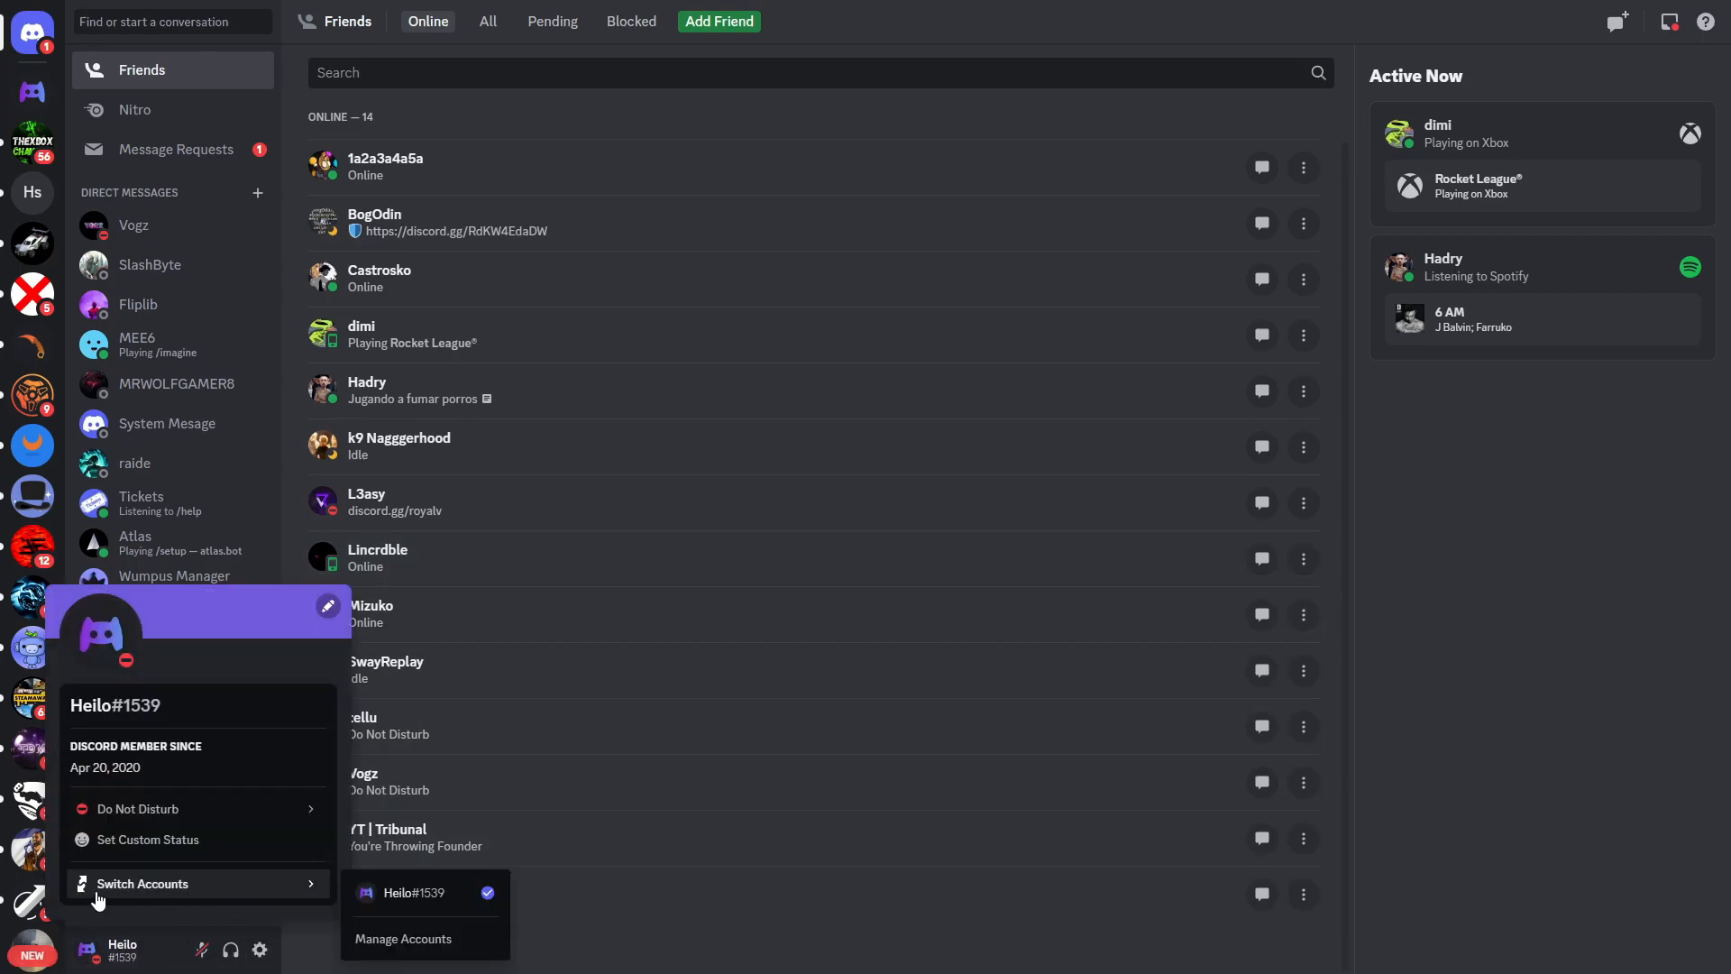
pyautogui.moveTo(293, 889)
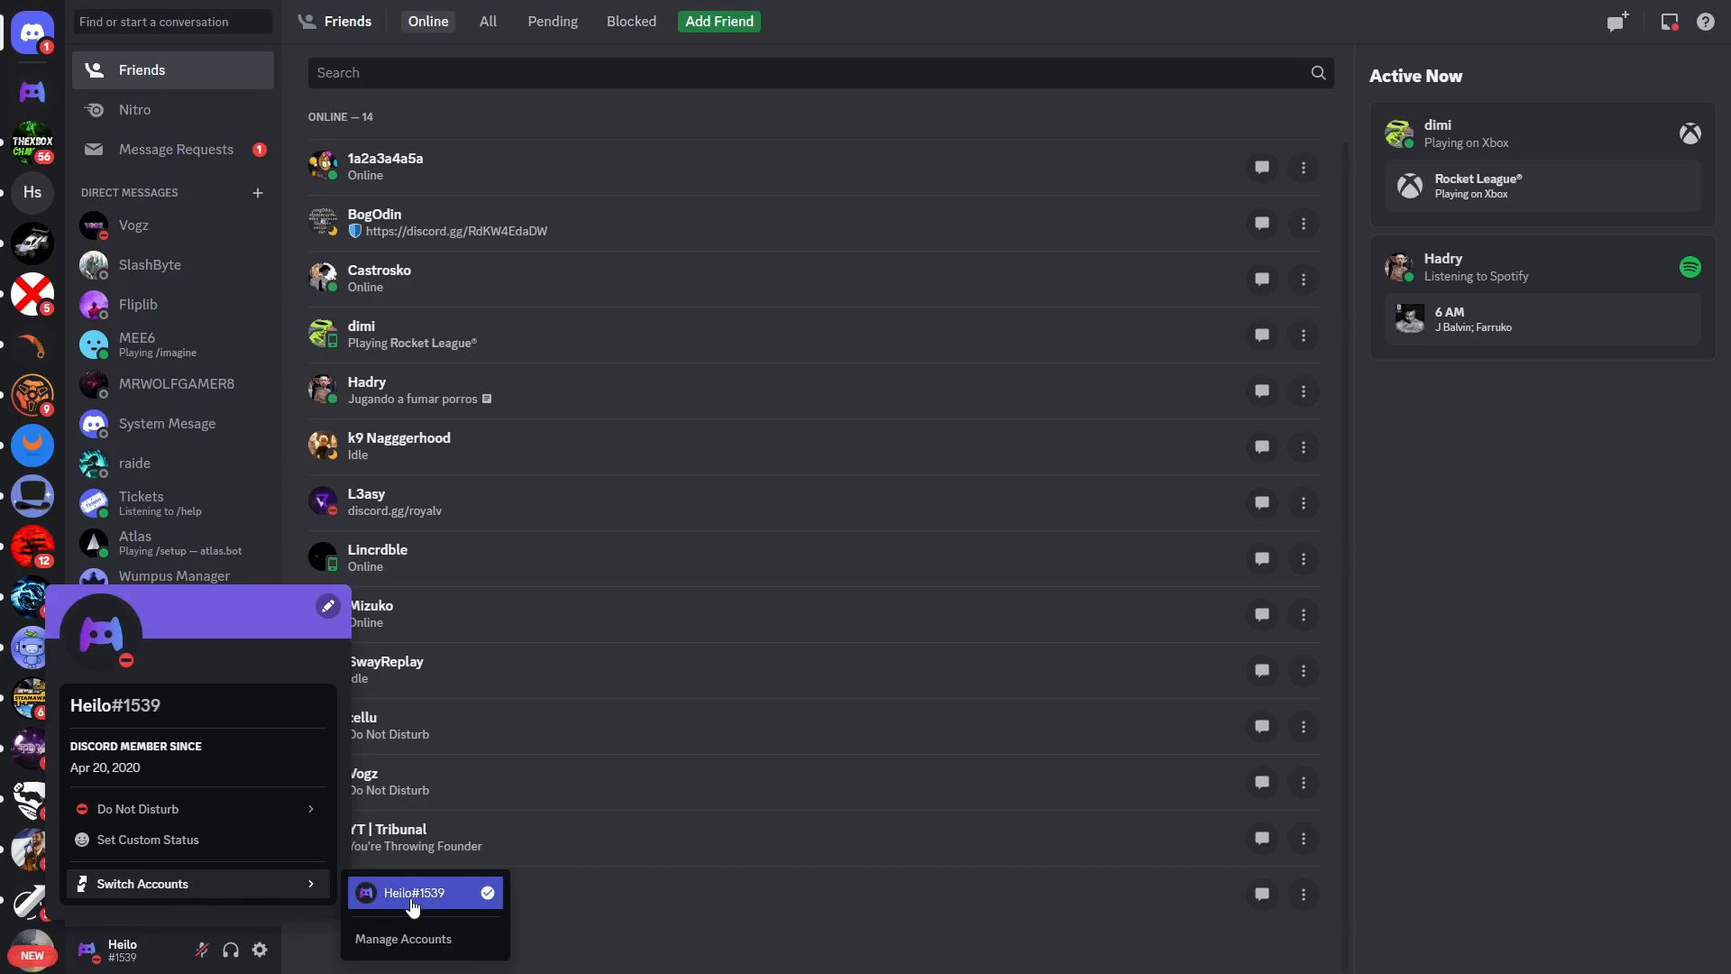
# Open Manage Accounts from the Switch Accounts submenu to view the active account
pyautogui.click(402, 939)
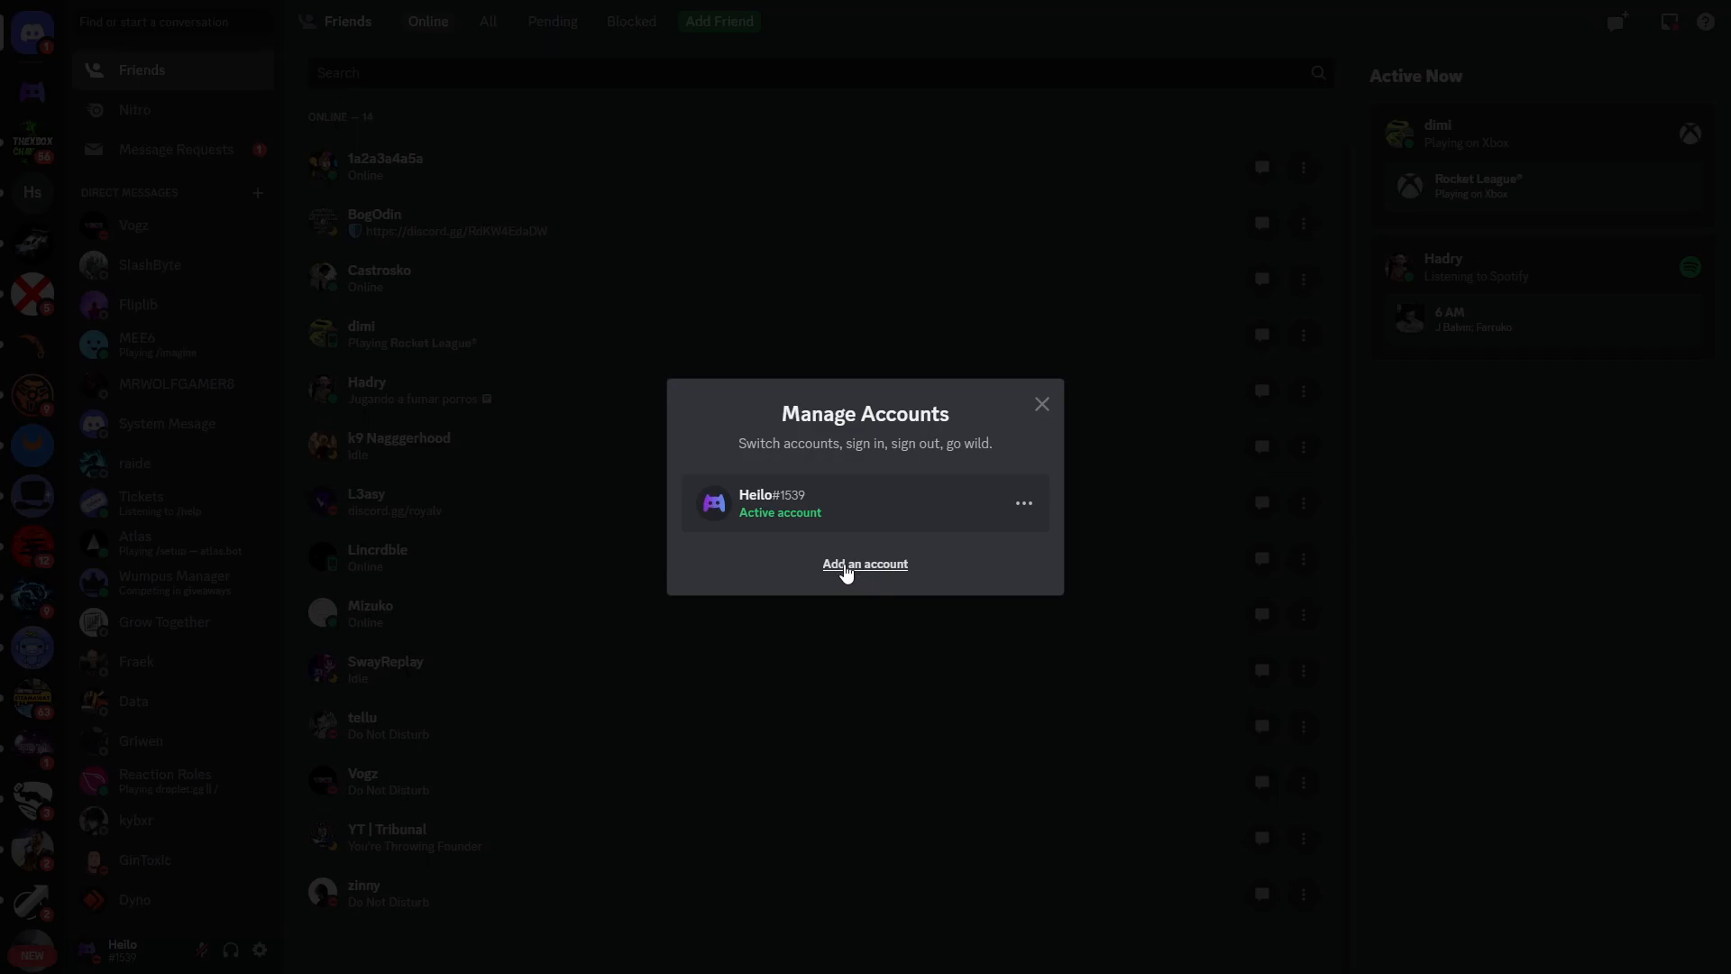
pyautogui.moveTo(685, 555)
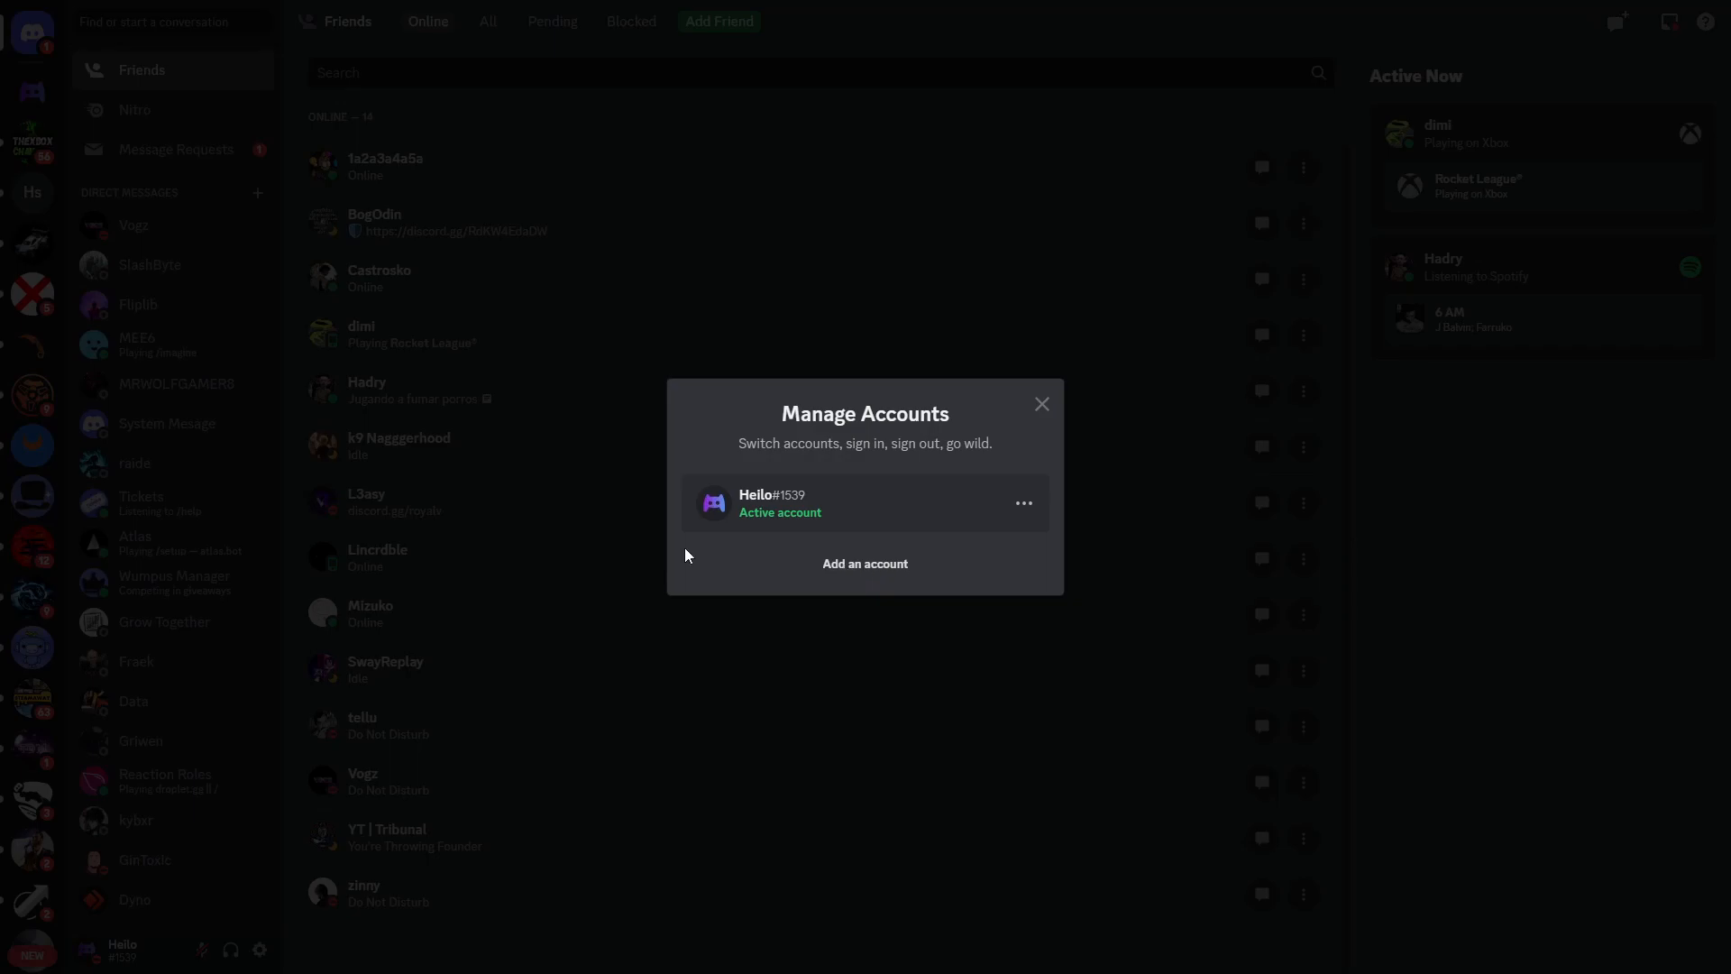
pyautogui.moveTo(788, 513)
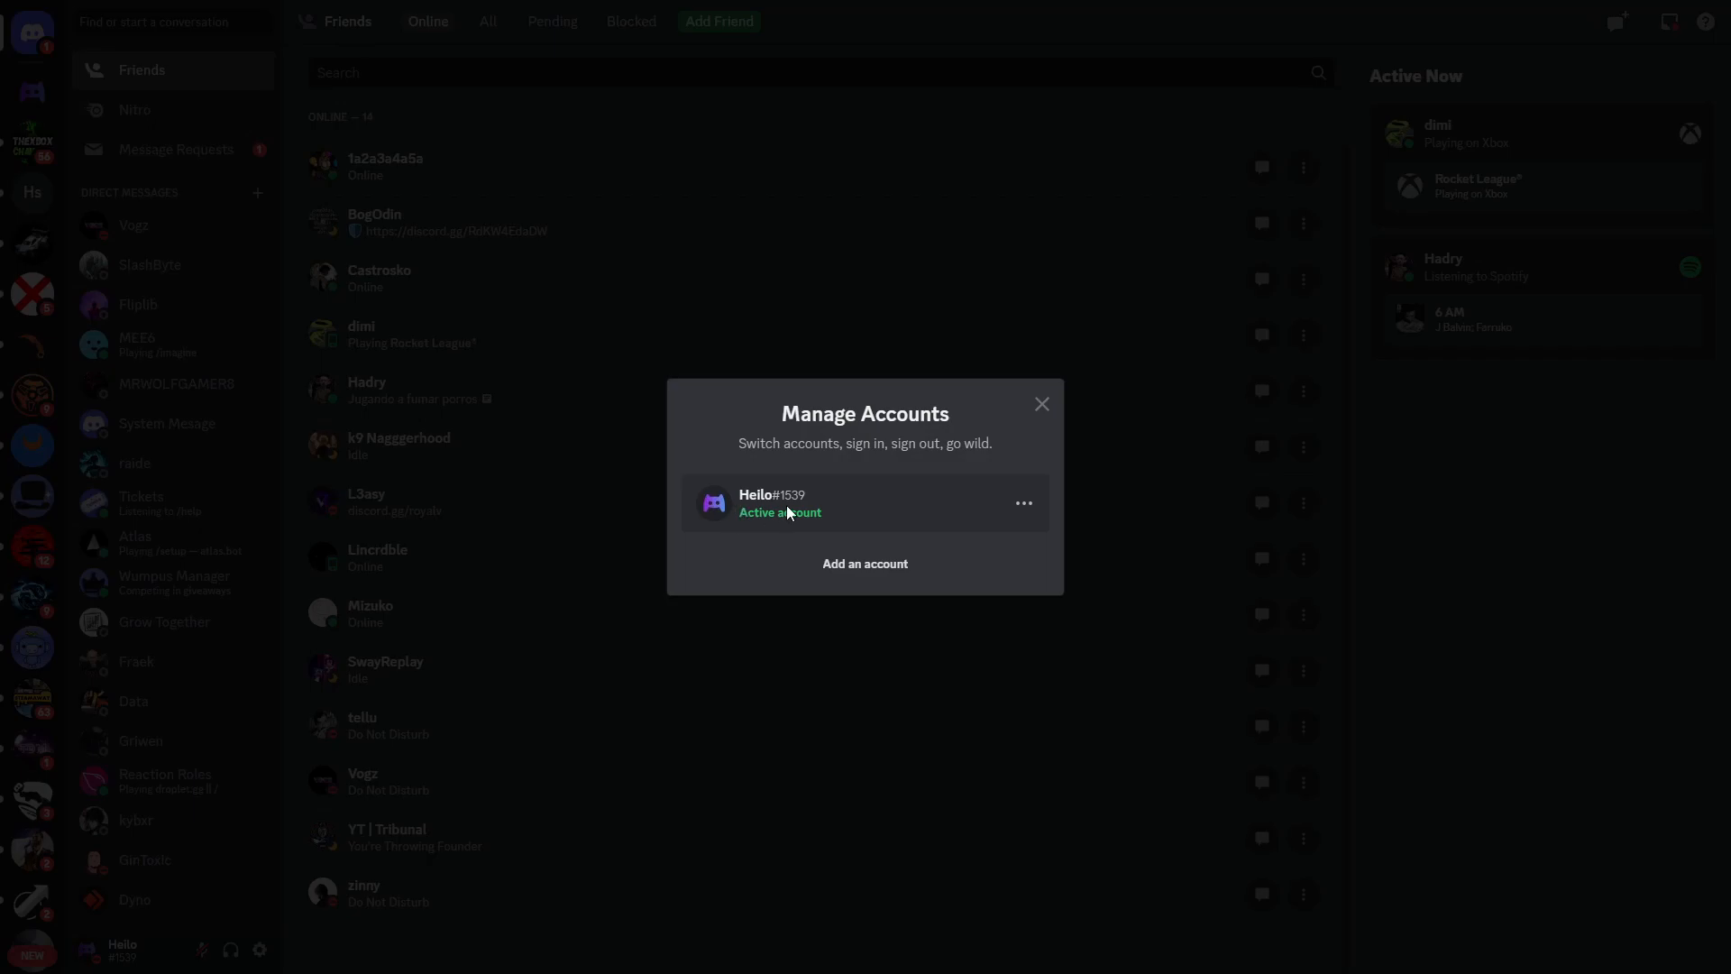